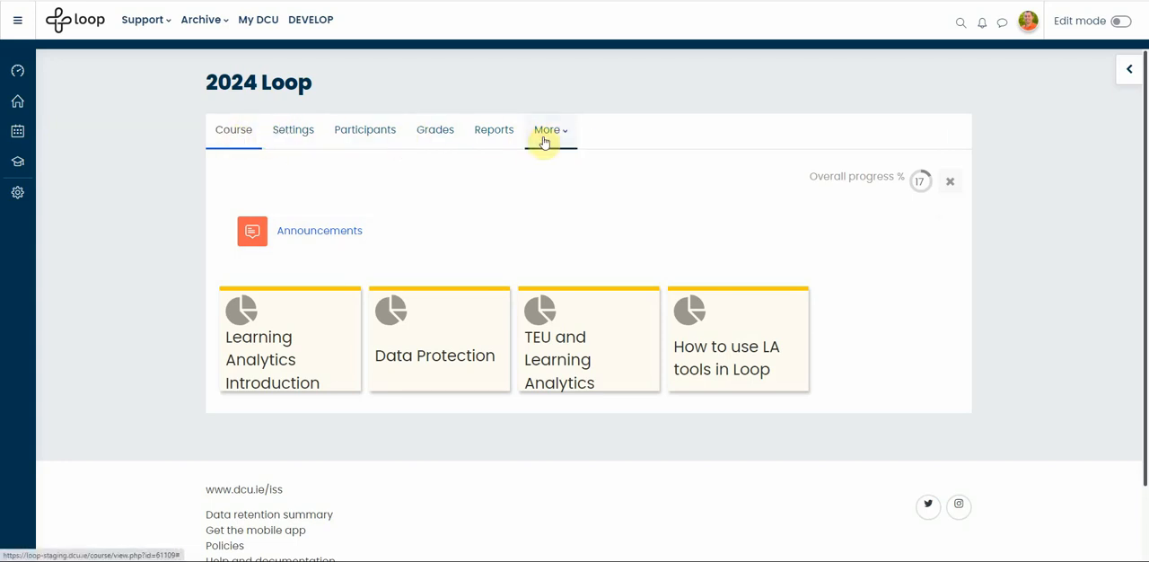
Step: Reach the 2024 Loop course's Import page via the More navigation menu
left_click(549, 129)
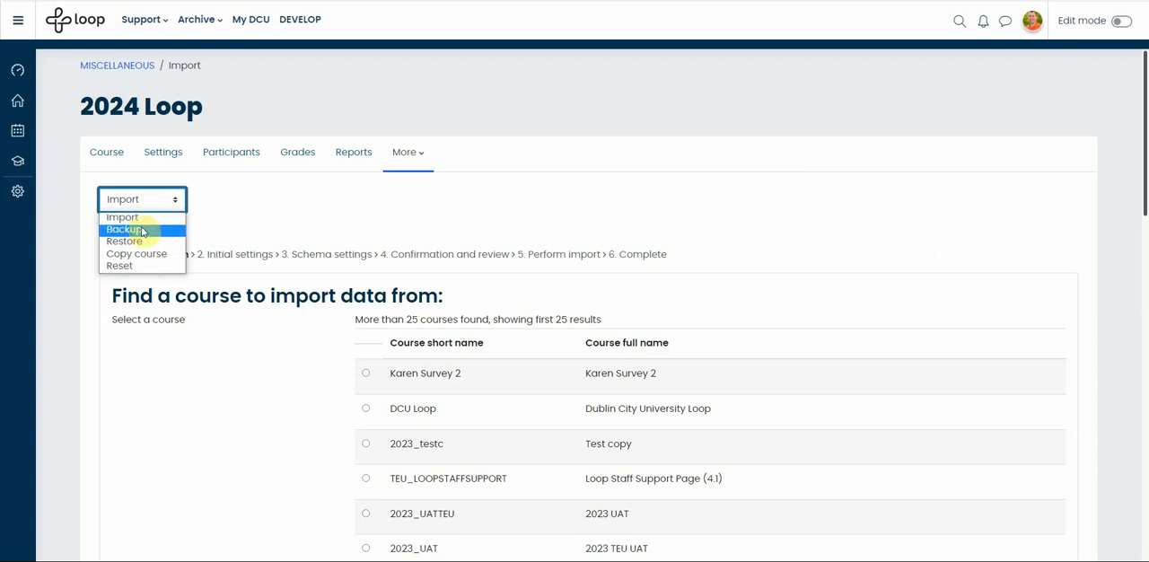
mouse_move(142, 266)
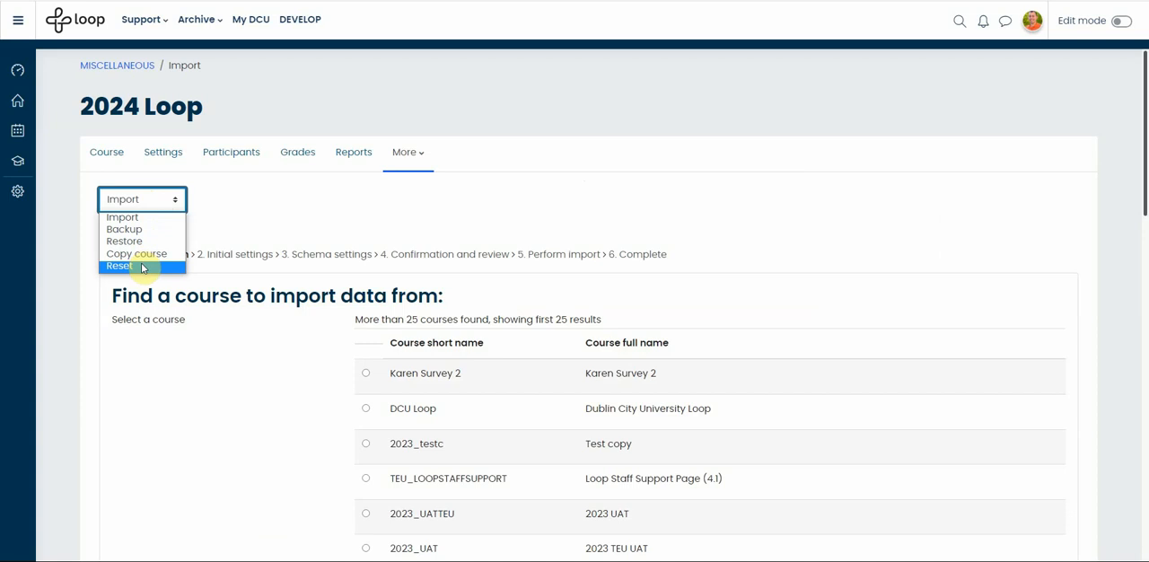
mouse_move(122, 217)
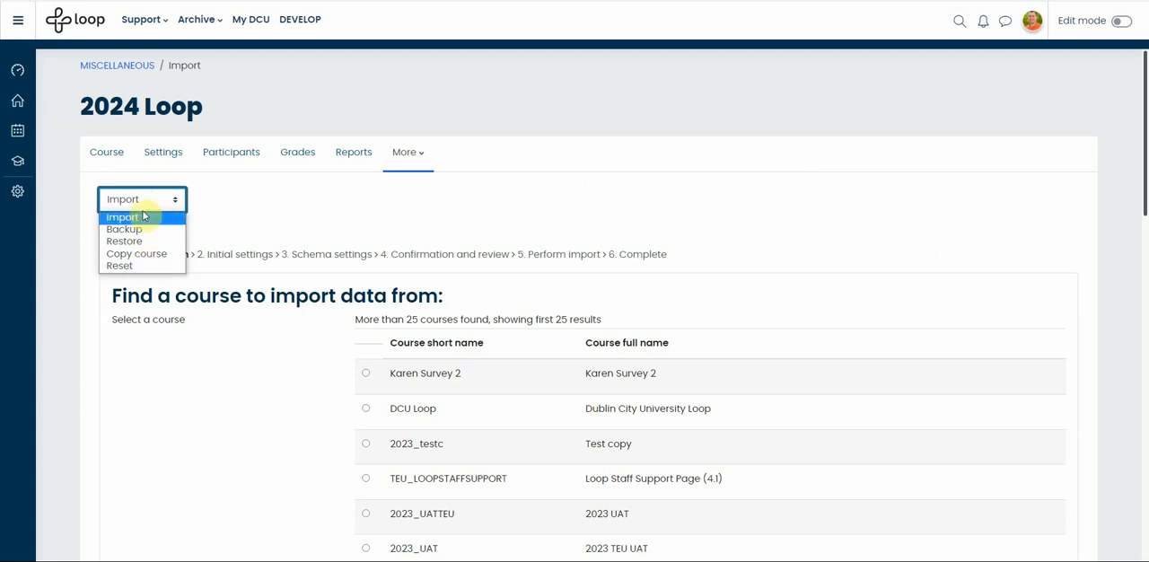
mouse_move(124, 240)
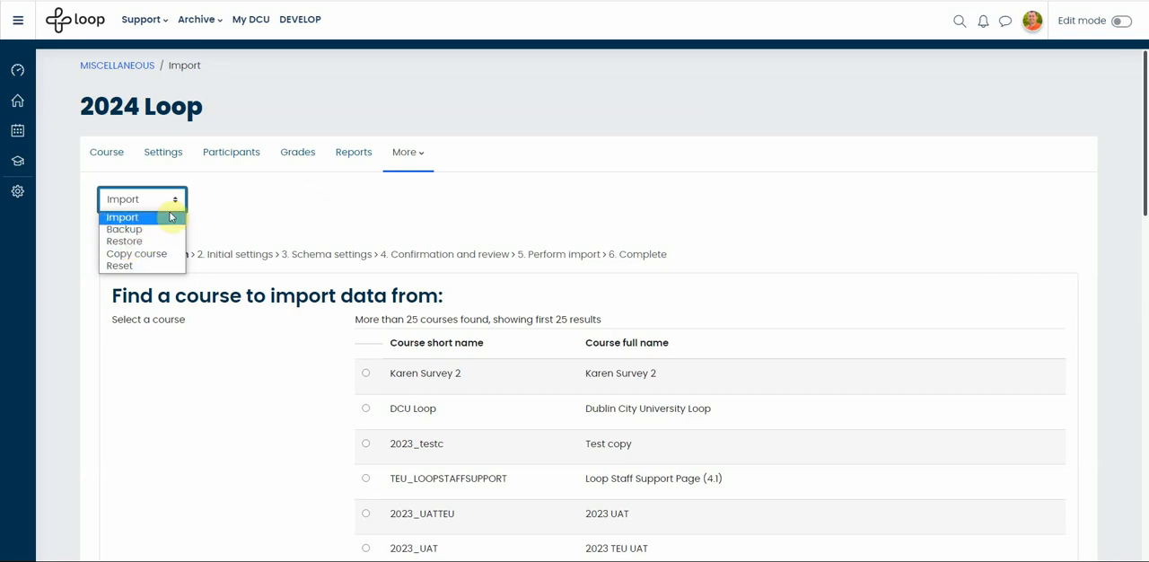
left_click(122, 215)
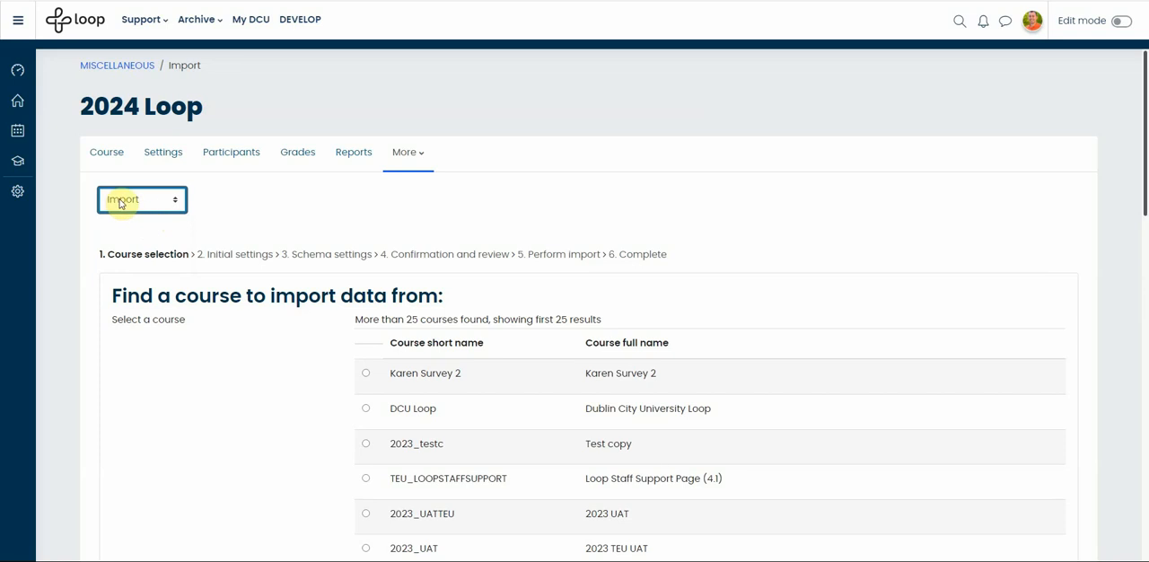
left_click(140, 200)
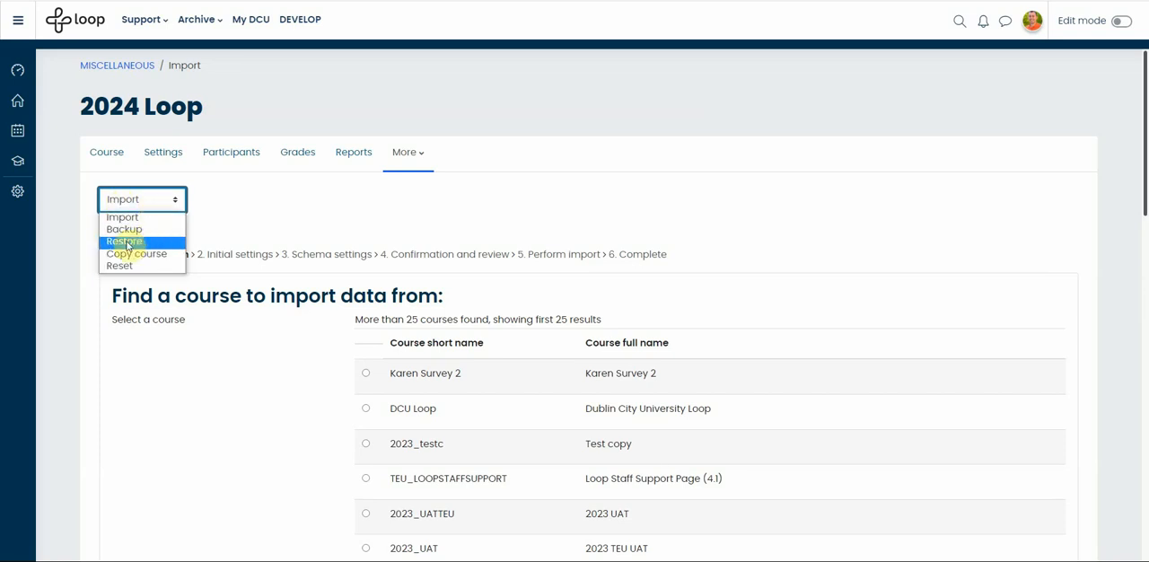
mouse_move(126, 265)
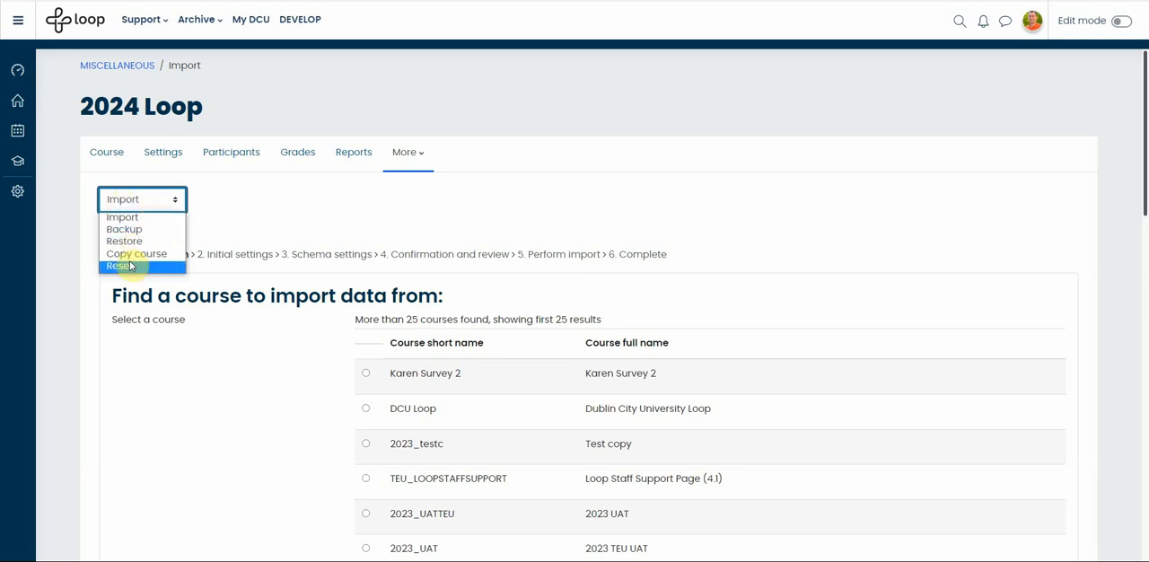
left_click(140, 197)
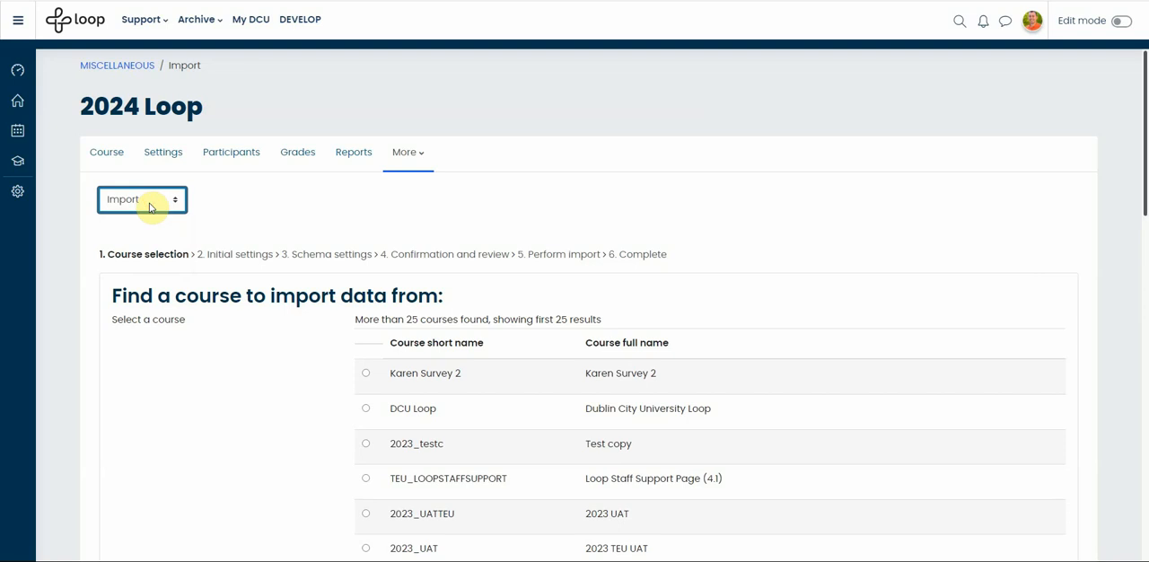
left_click(140, 18)
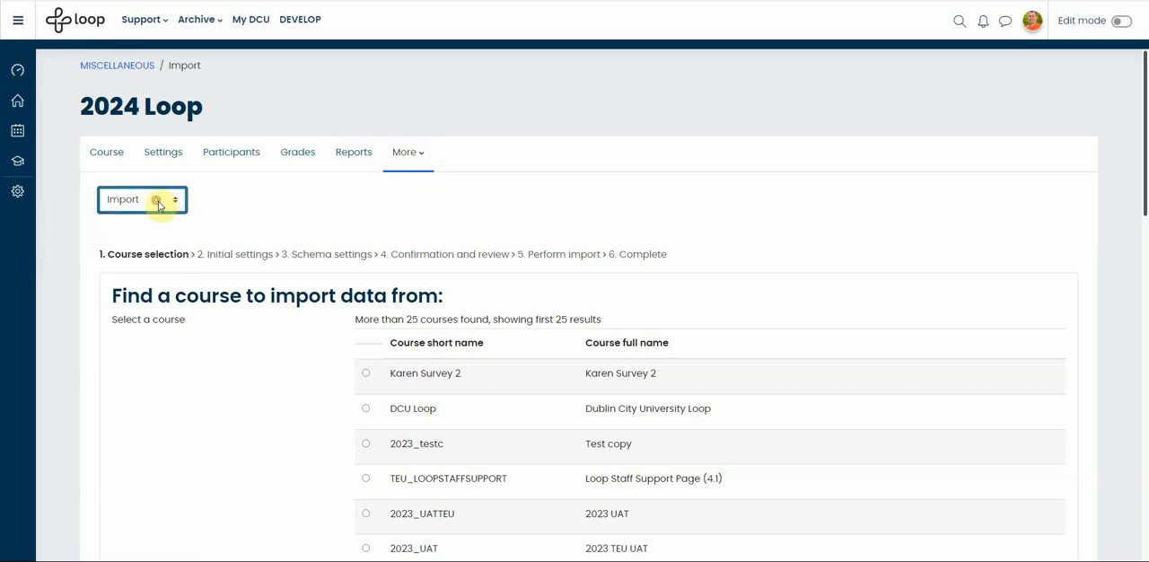
Step: Search the import course list for 'ms001', narrowing it to six MS001 courses
scroll("down", 3)
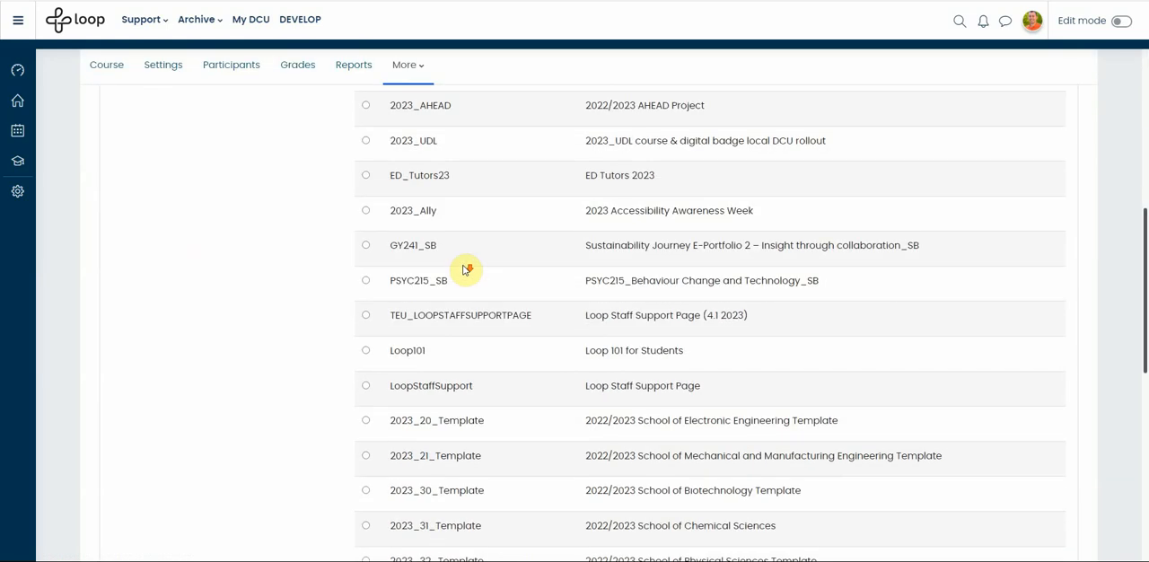
scroll("down", 3)
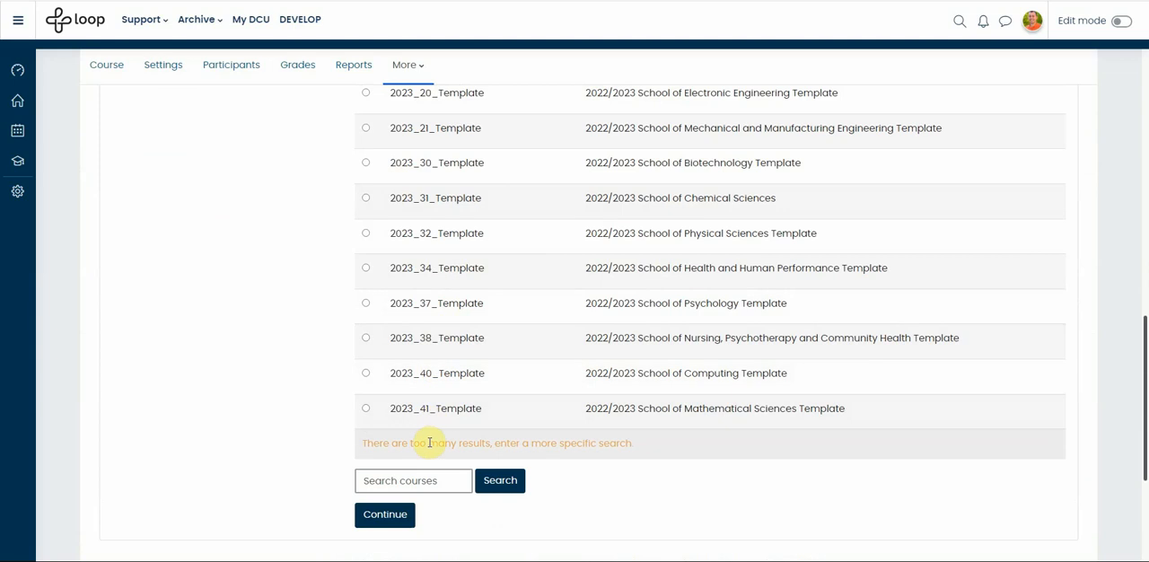
left_click(413, 481)
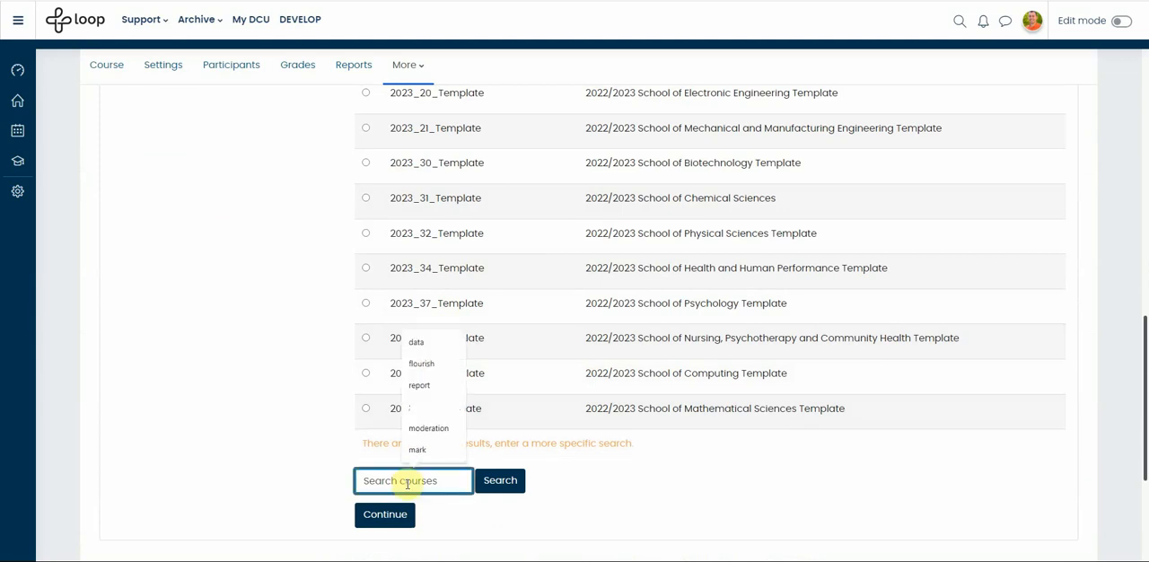
type("ms001")
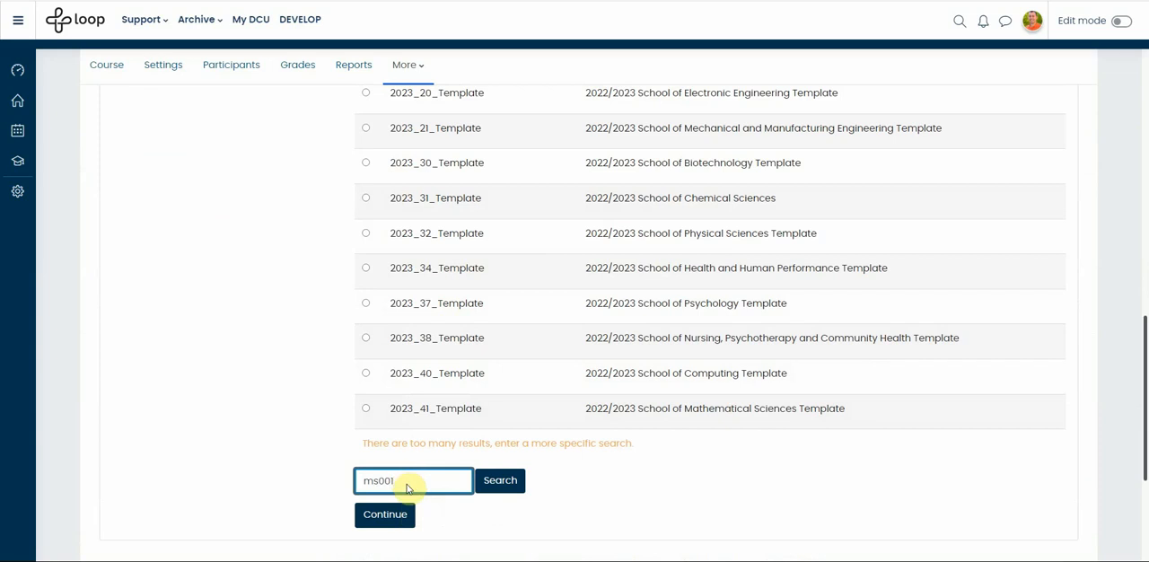
left_click(499, 481)
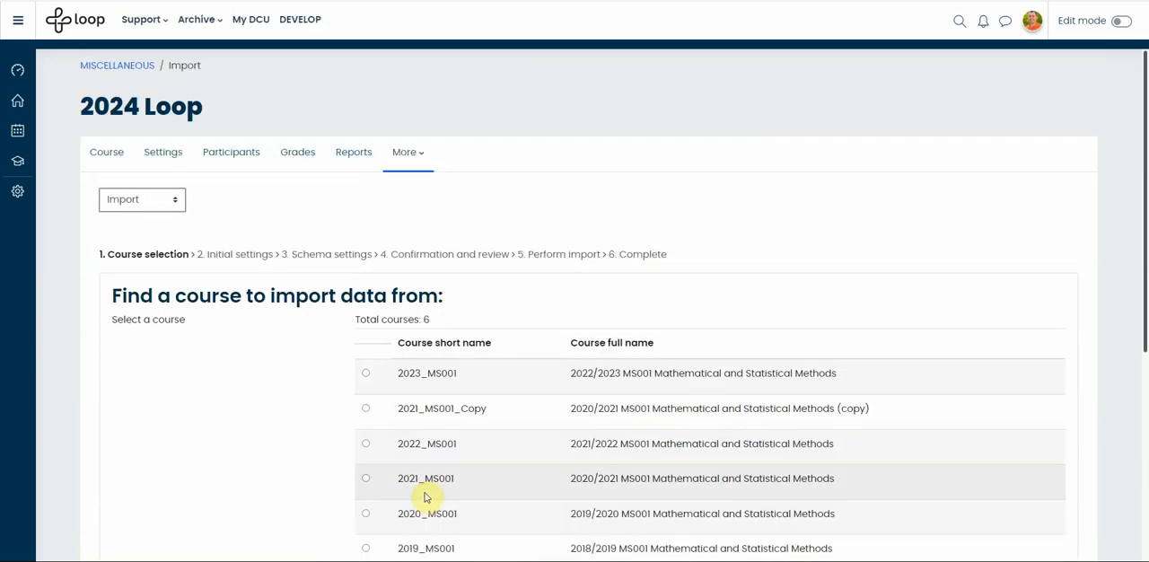
Step: Select 2023_MS001 Mathematical and Statistical Methods as the import source course
left_click(366, 373)
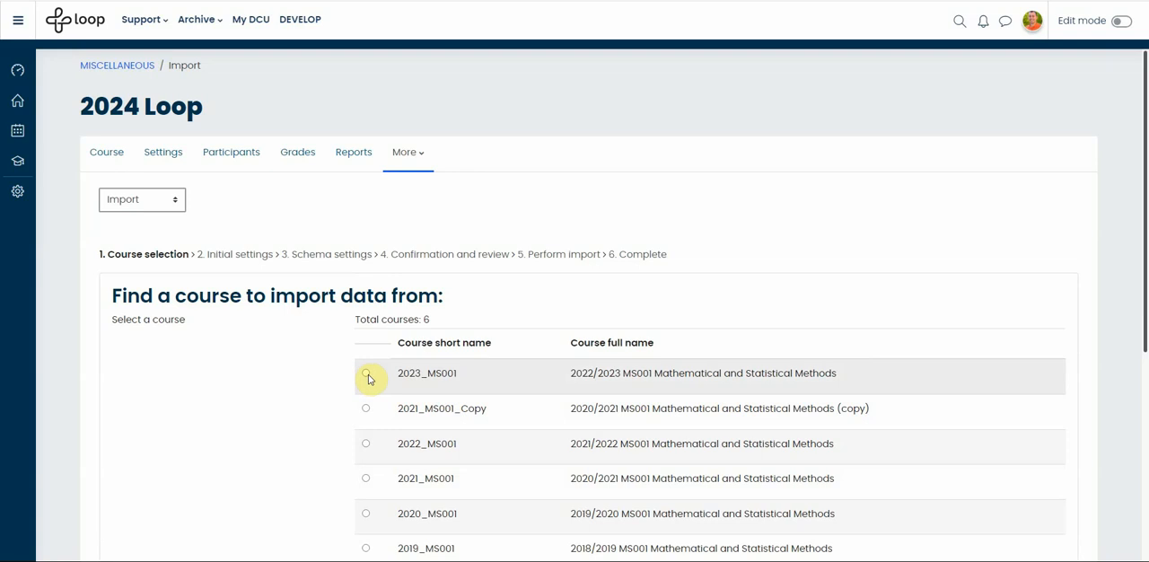
left_click(366, 374)
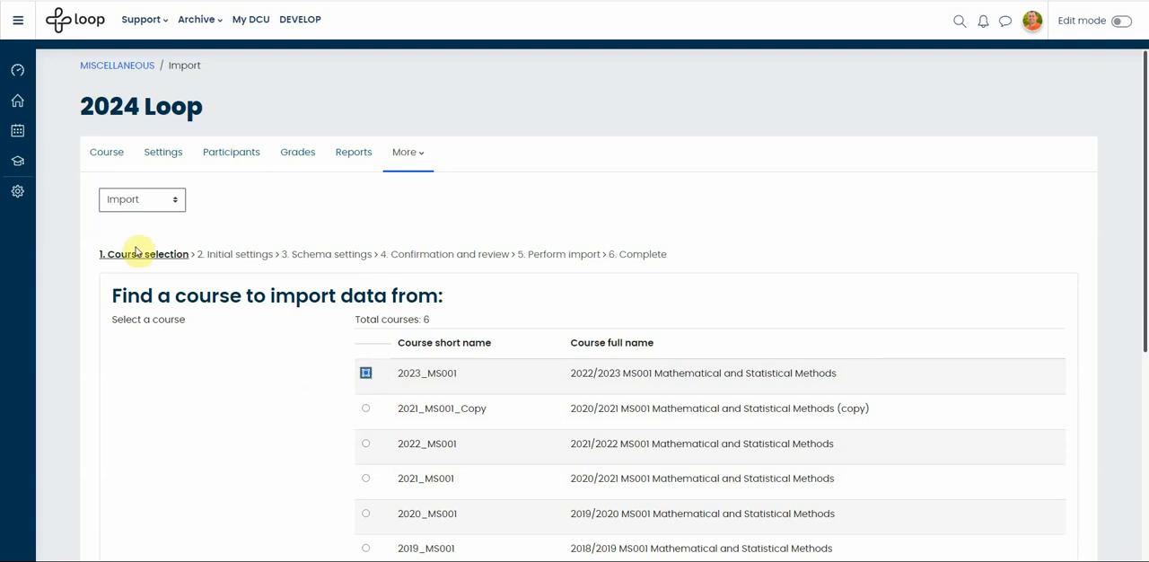
mouse_move(629, 255)
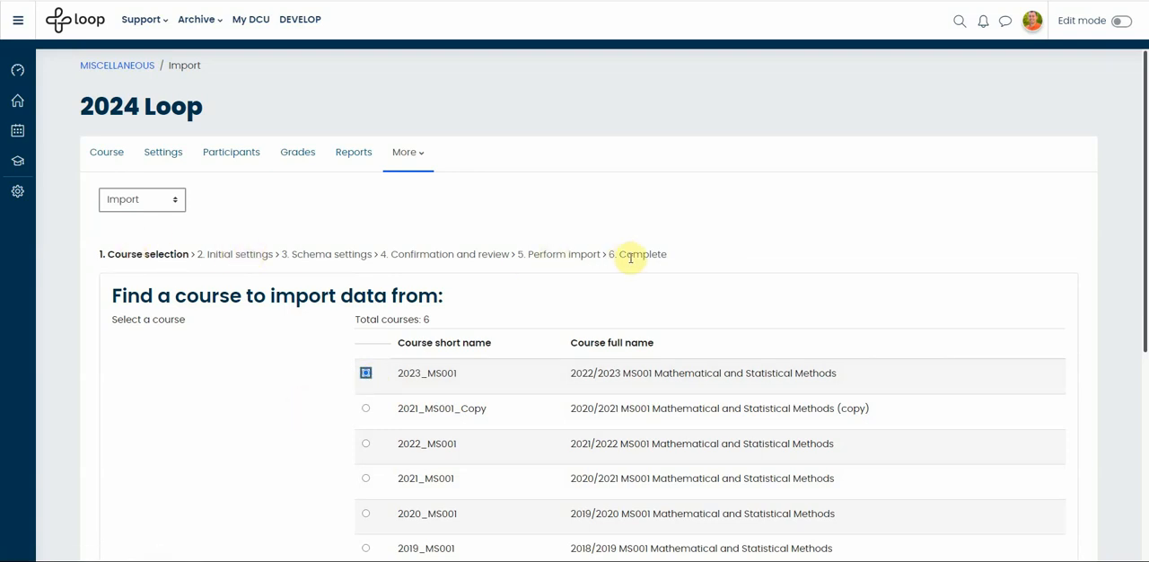
mouse_move(117, 409)
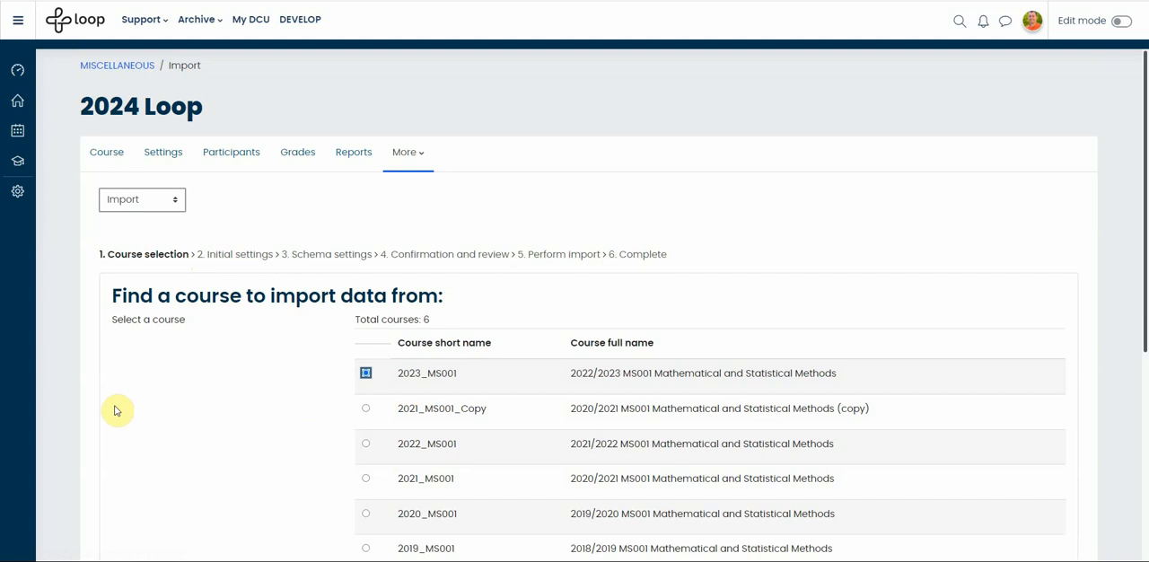
scroll("down", 3)
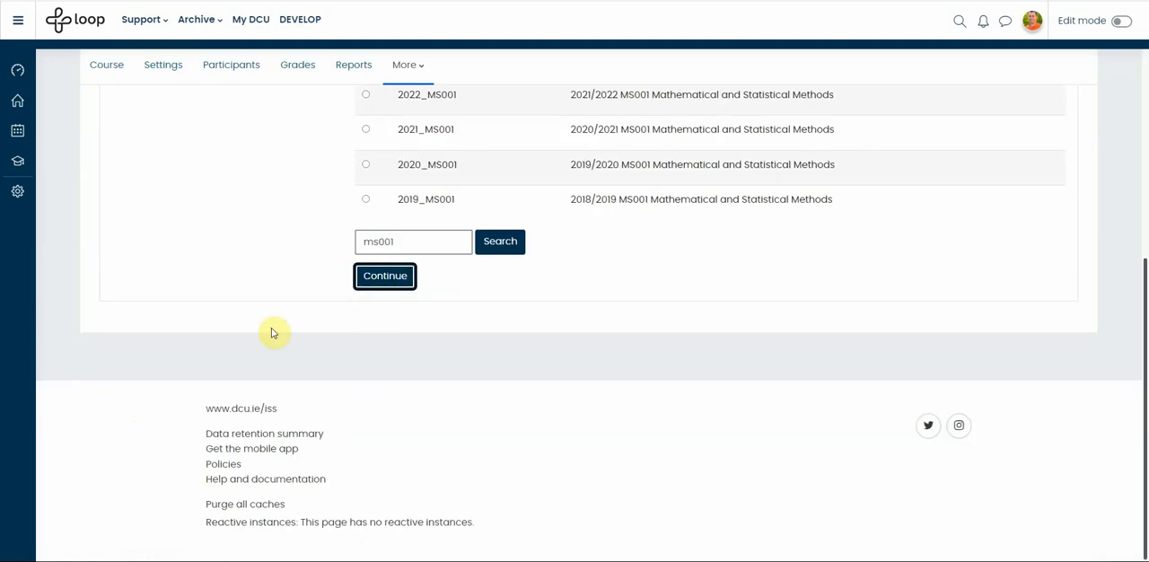
Step: Continue to Import settings and include activities and resources in the import
left_click(384, 276)
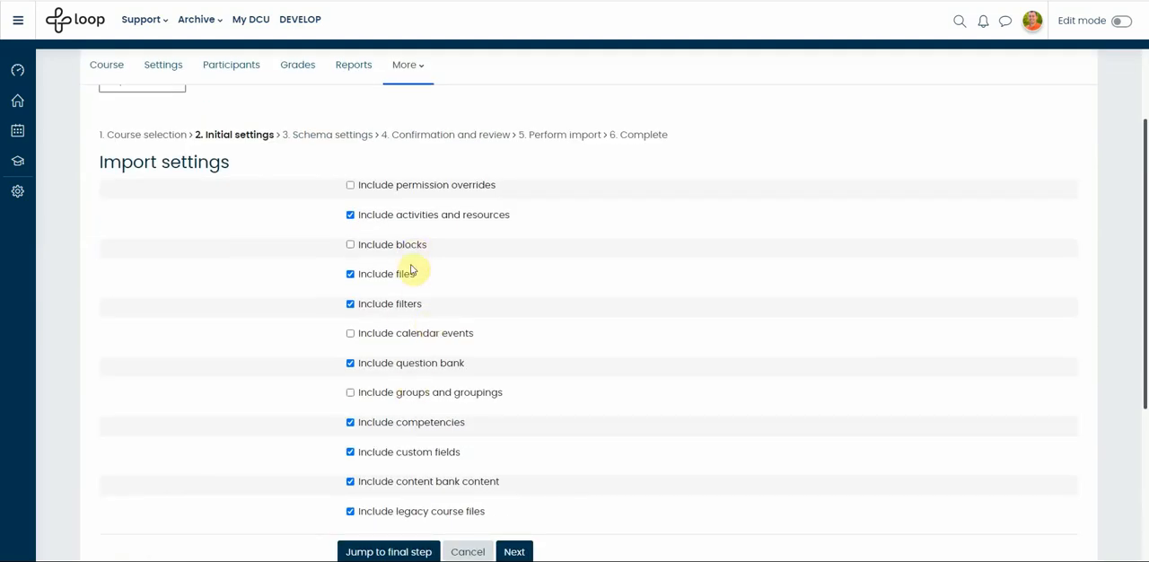
mouse_move(423, 450)
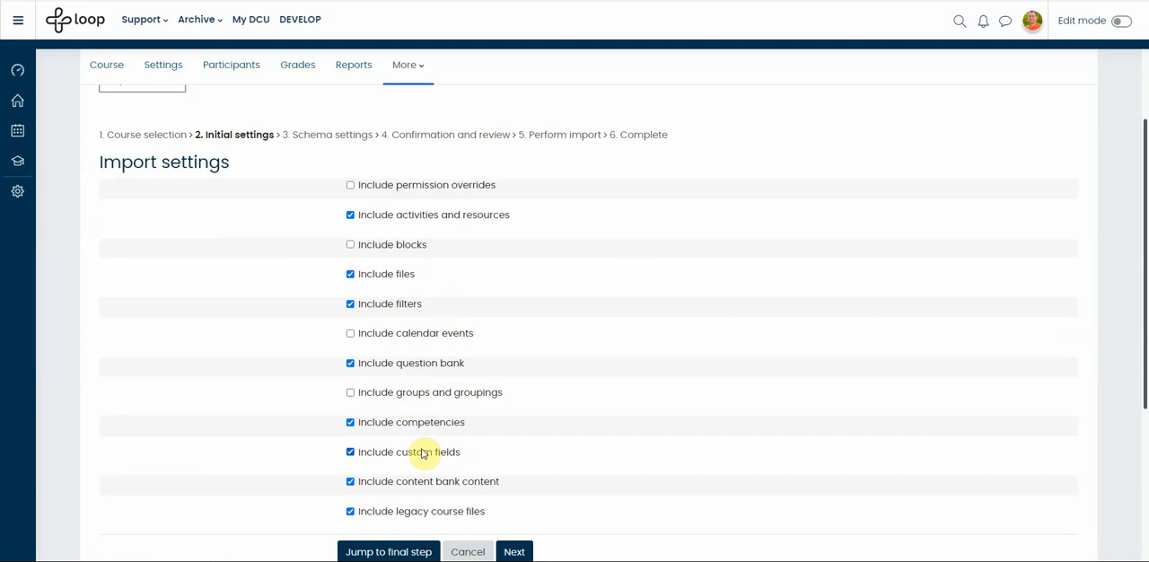
mouse_move(277, 409)
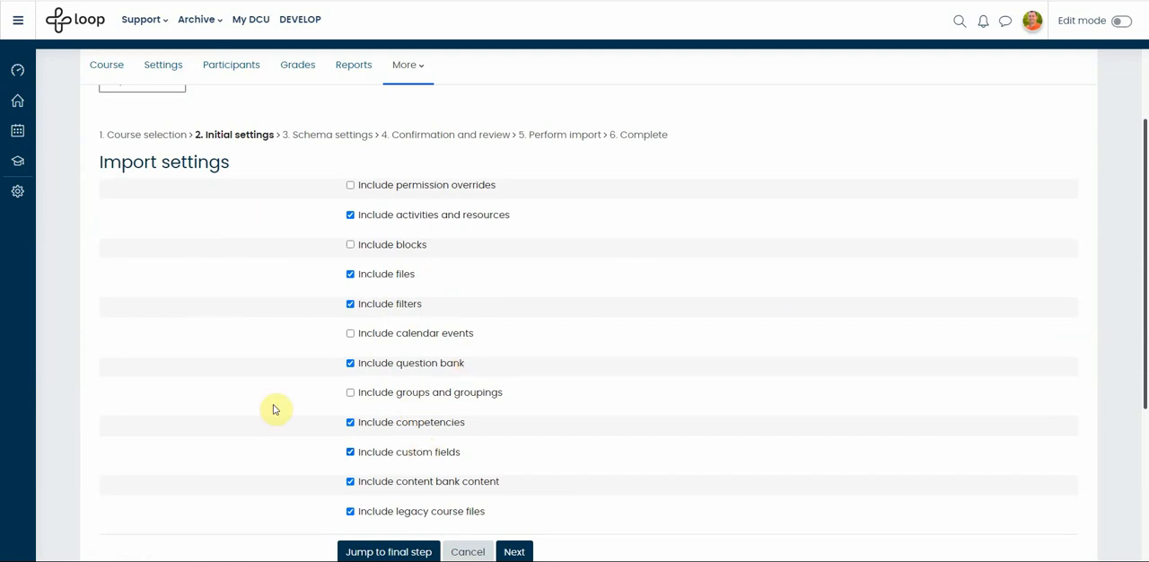
scroll("down", 3)
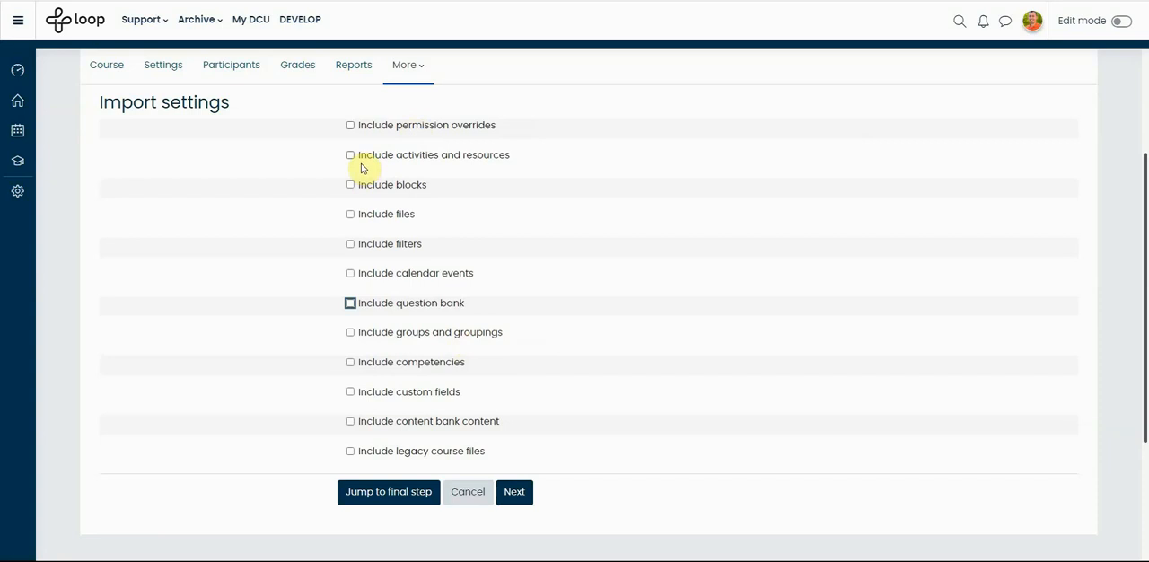
mouse_move(417, 167)
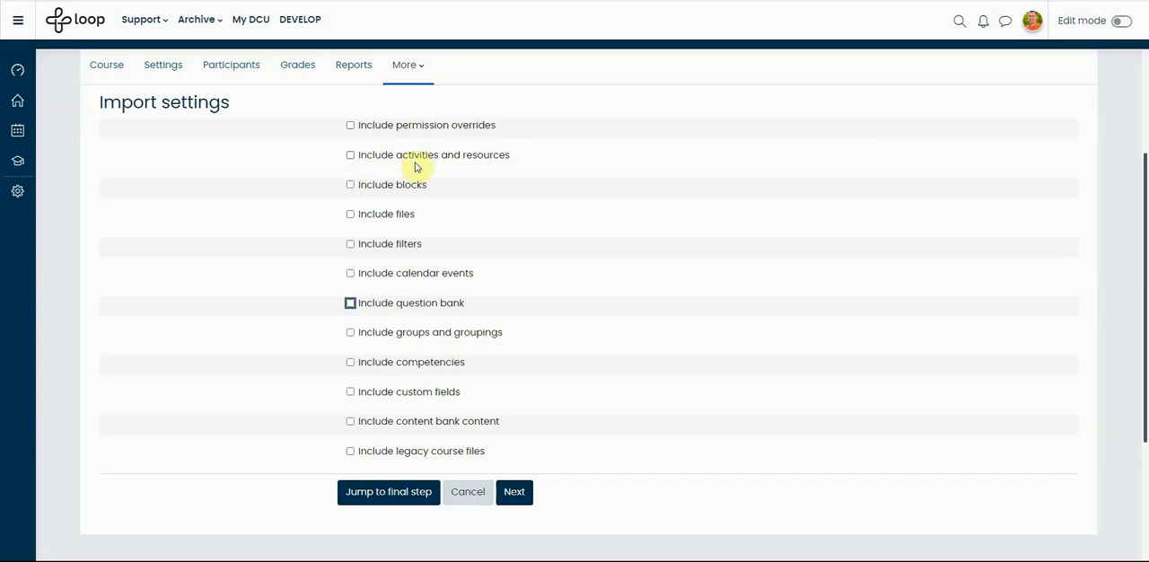
left_click(350, 155)
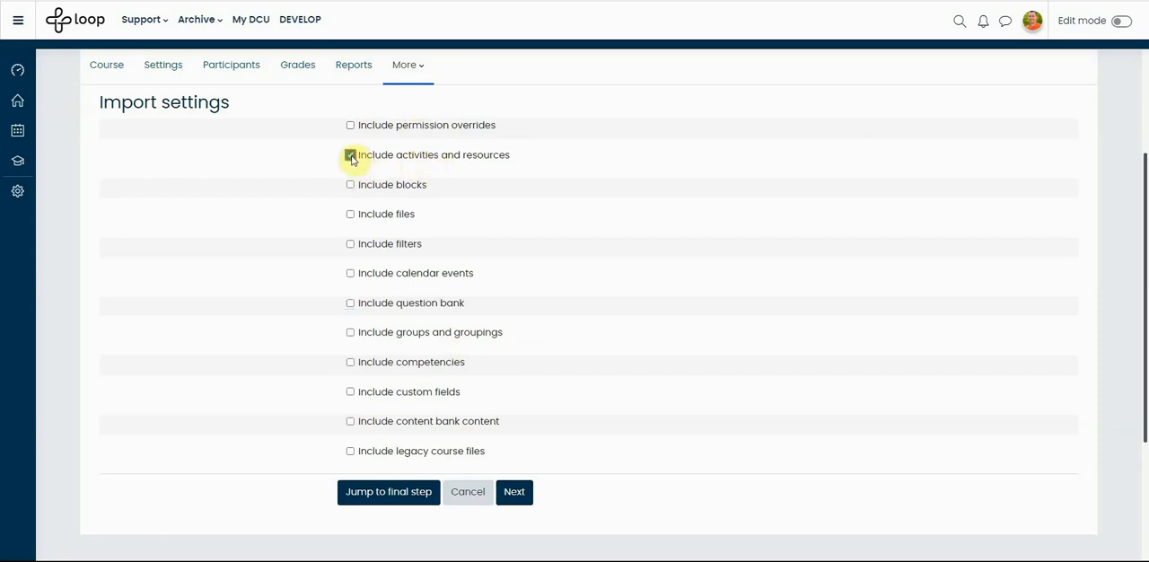
left_click(350, 155)
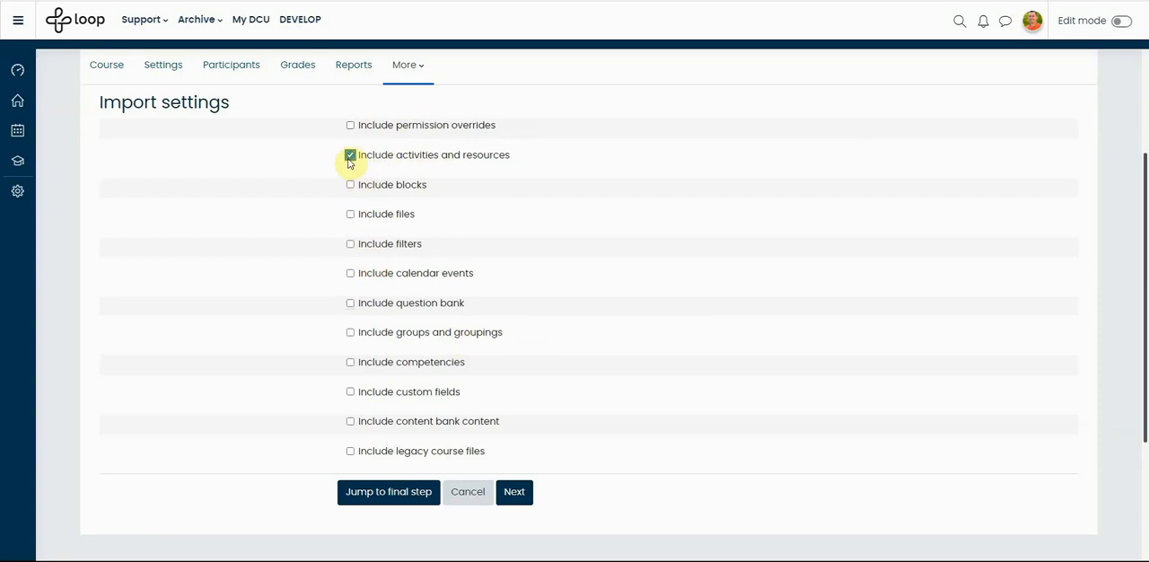
left_click(350, 154)
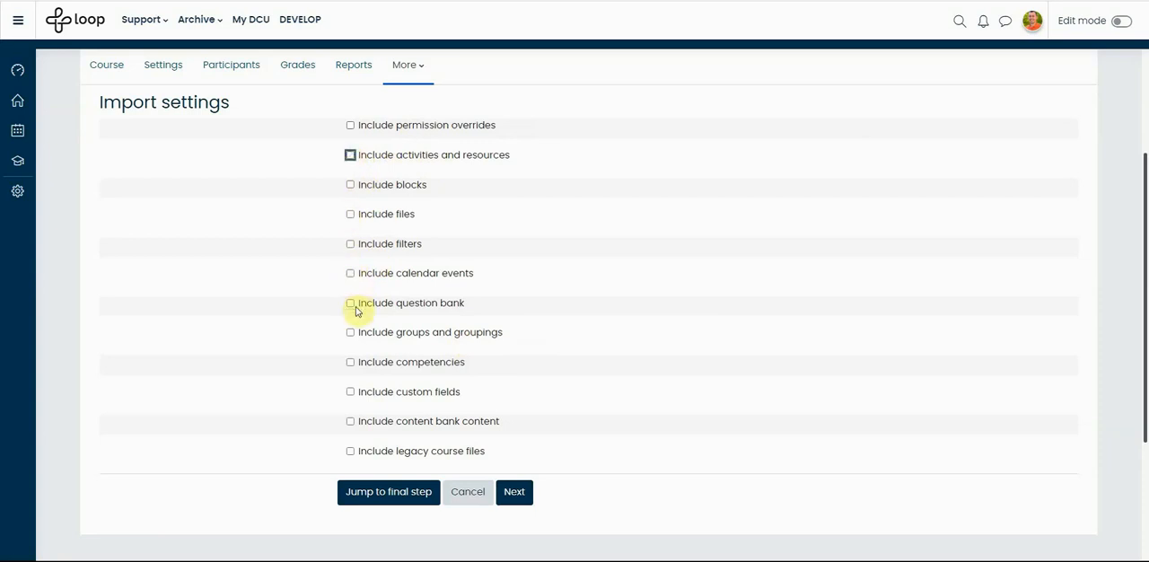
Step: Include the question bank and advance to the Schema settings step
left_click(350, 303)
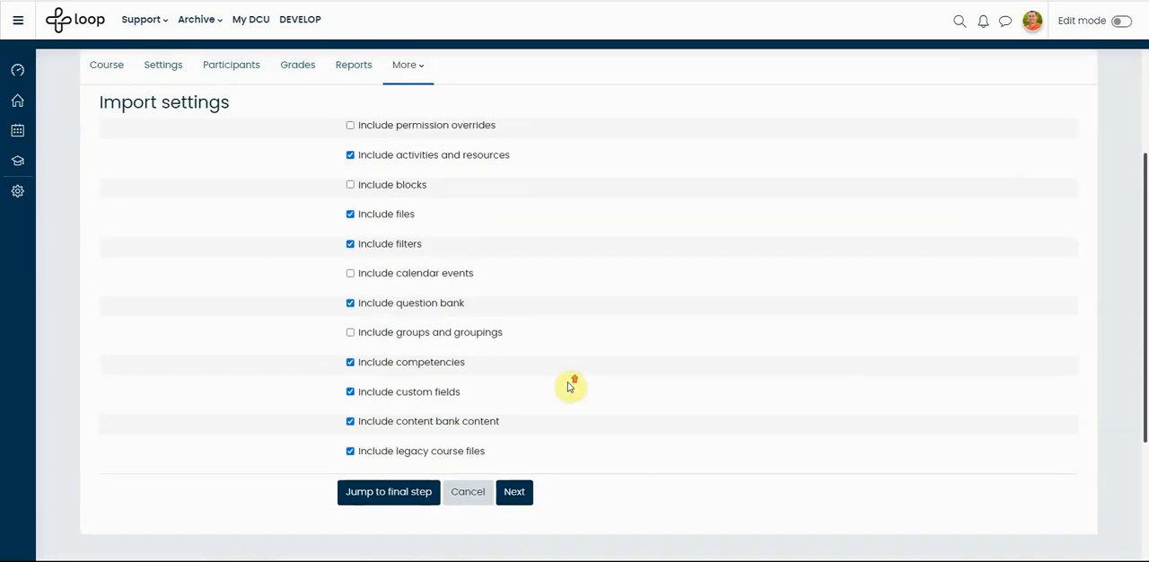
mouse_move(520, 135)
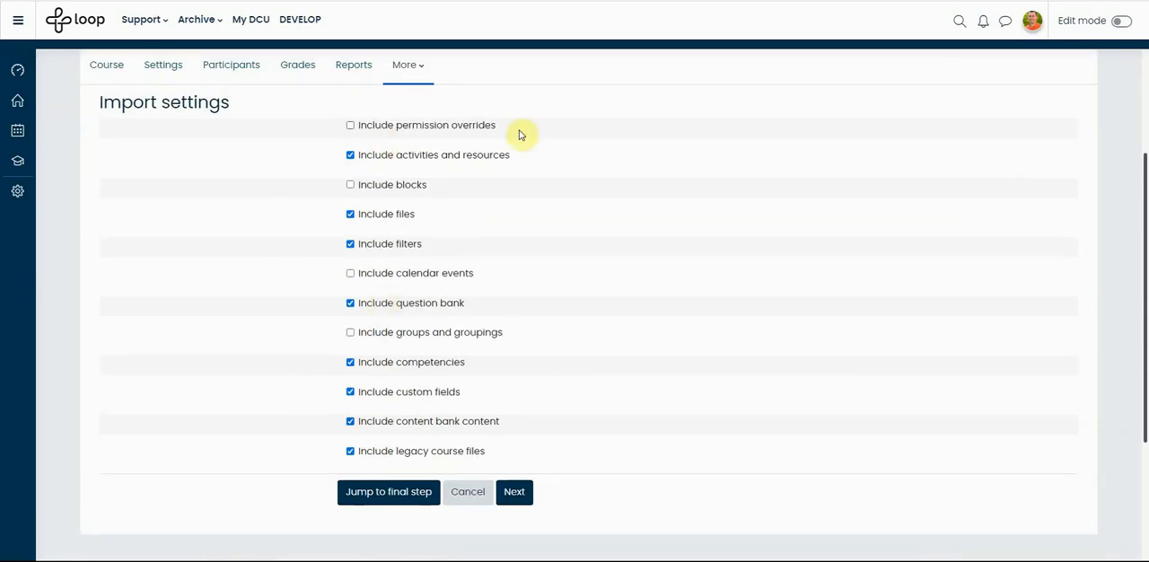
mouse_move(294, 334)
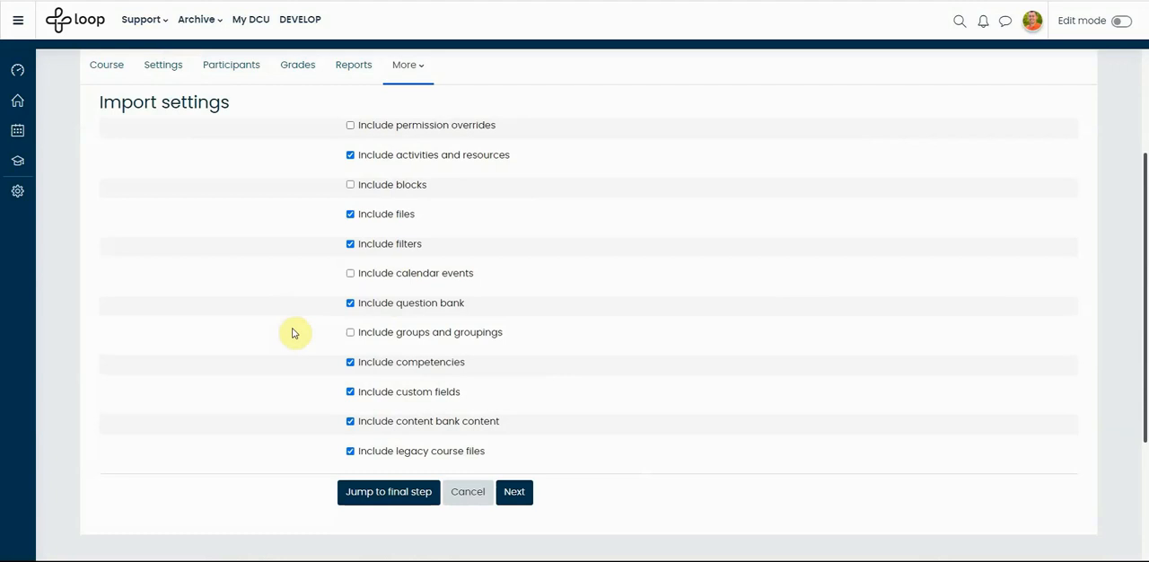
left_click(513, 492)
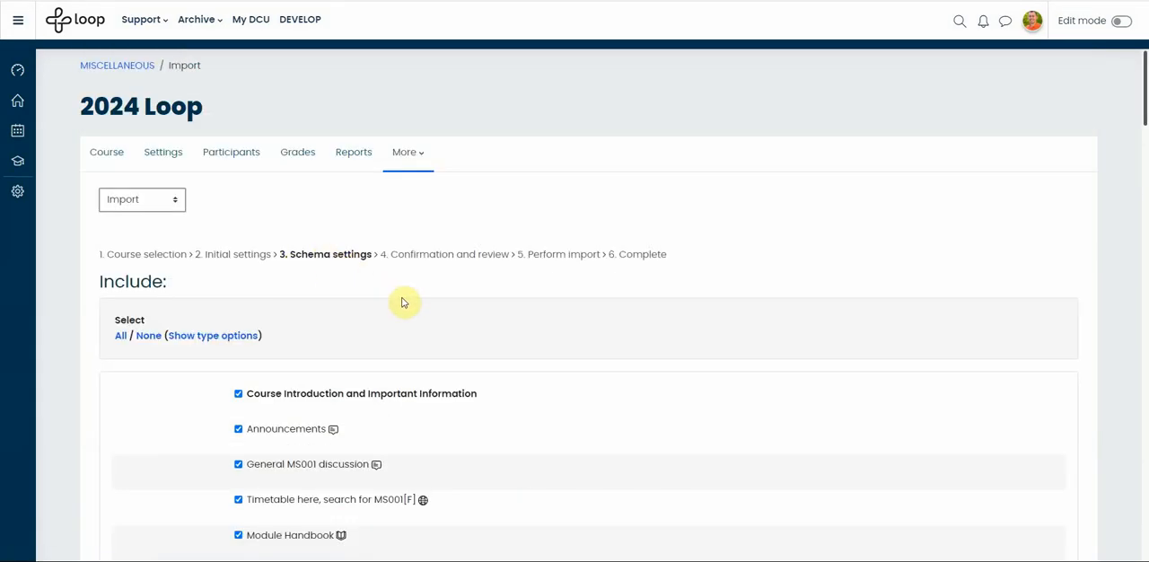
scroll("down", 3)
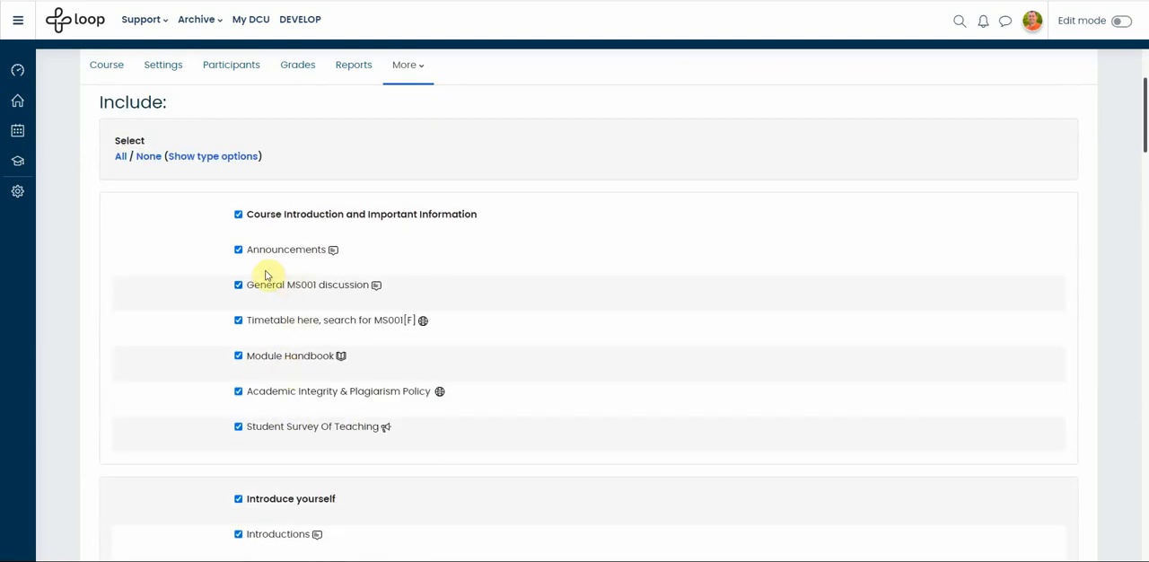
mouse_move(280, 427)
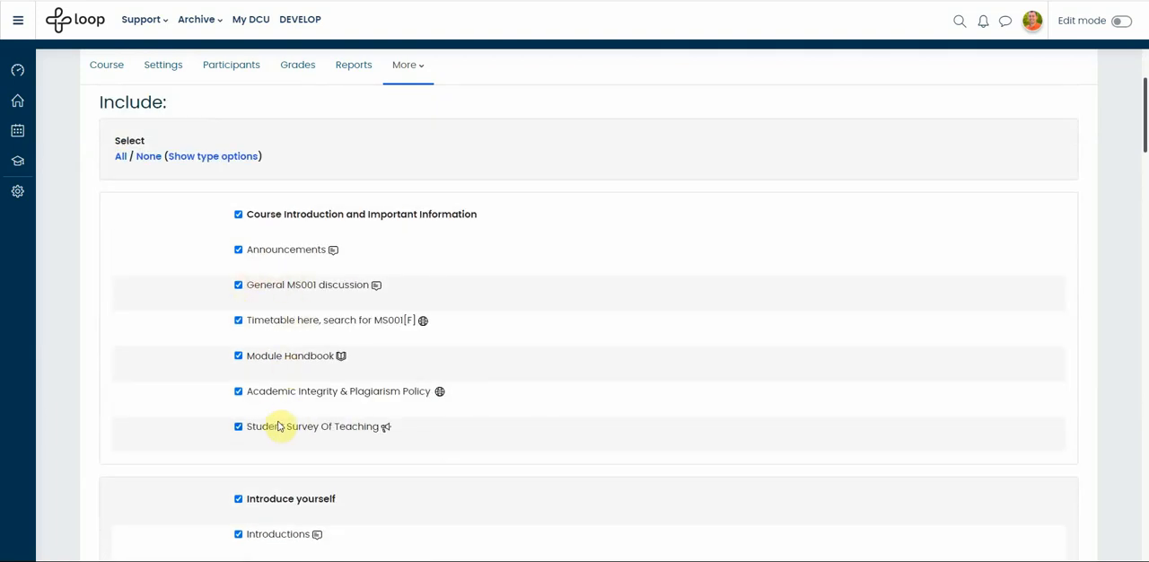
scroll("down", 3)
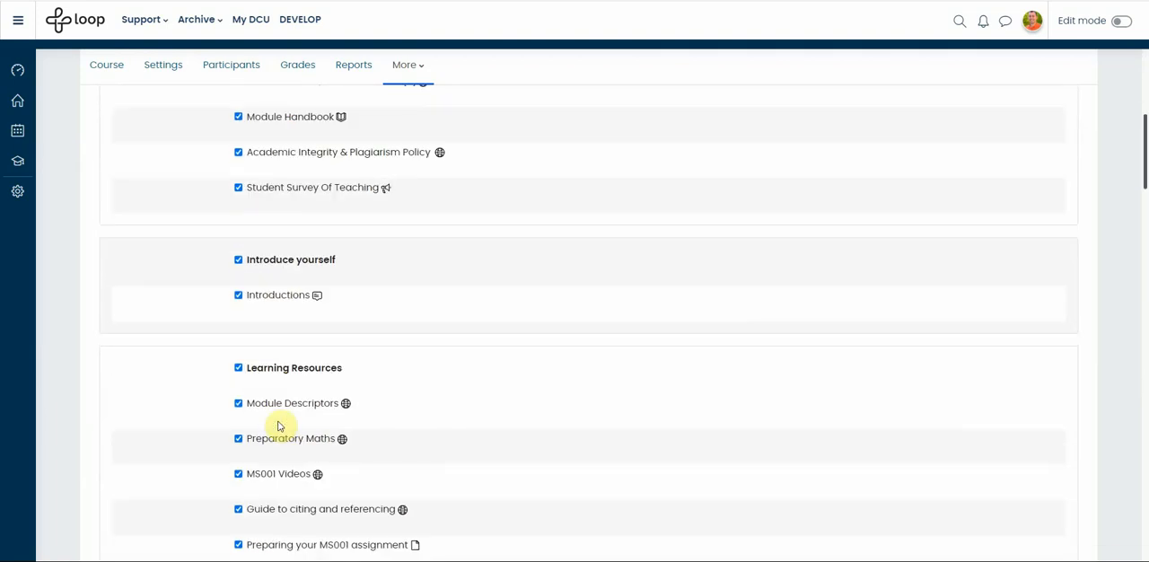
scroll("down", 3)
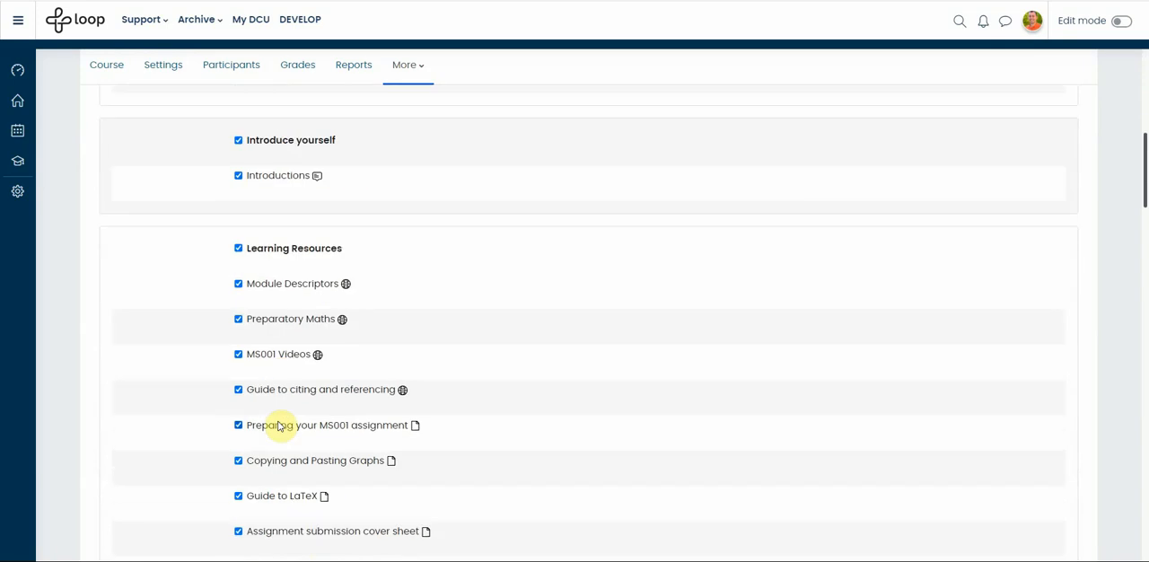
mouse_move(239, 251)
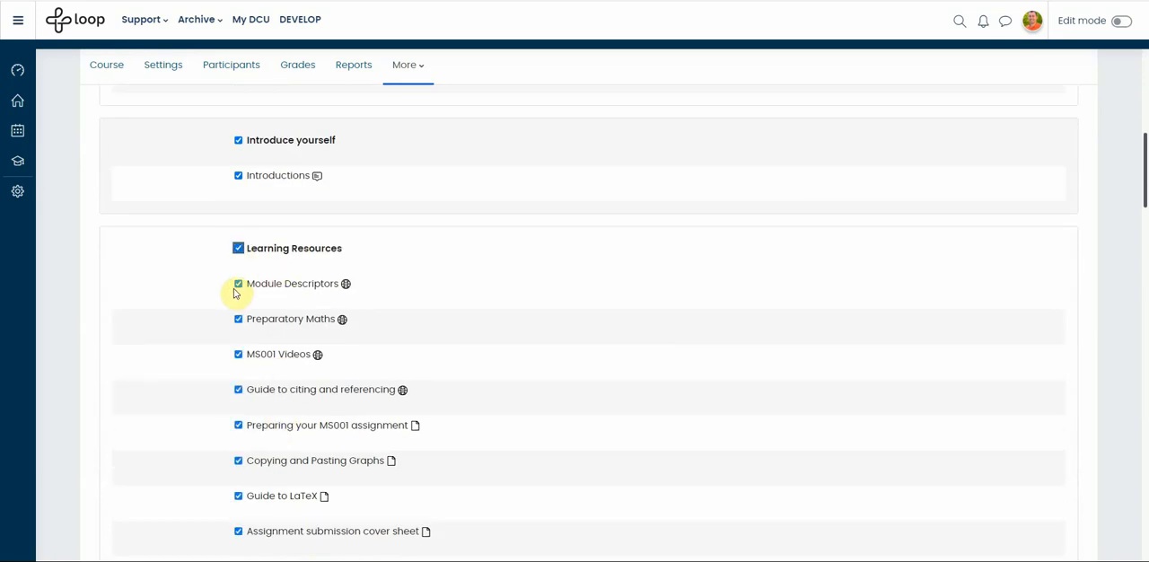
mouse_move(517, 367)
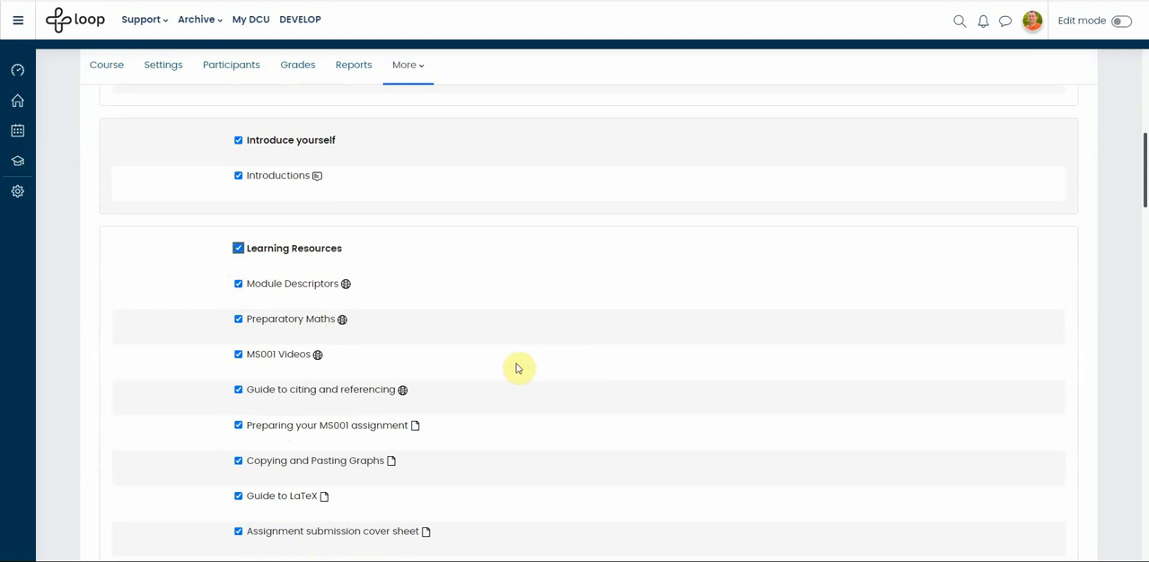
scroll("down", 3)
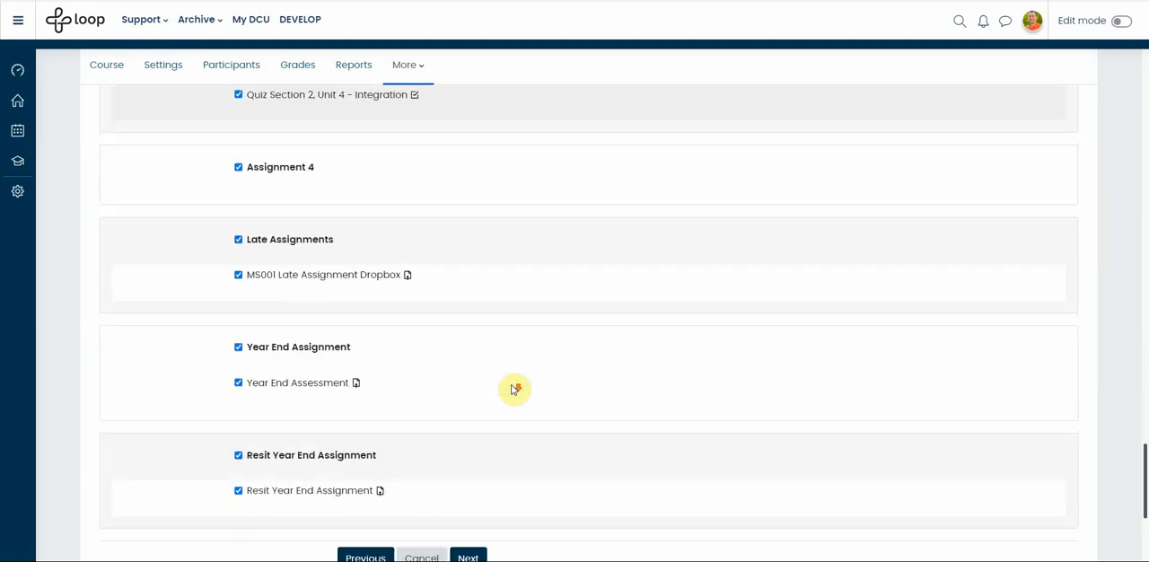
Step: Advance to Confirmation and review and bring the Perform import button into view
left_click(467, 556)
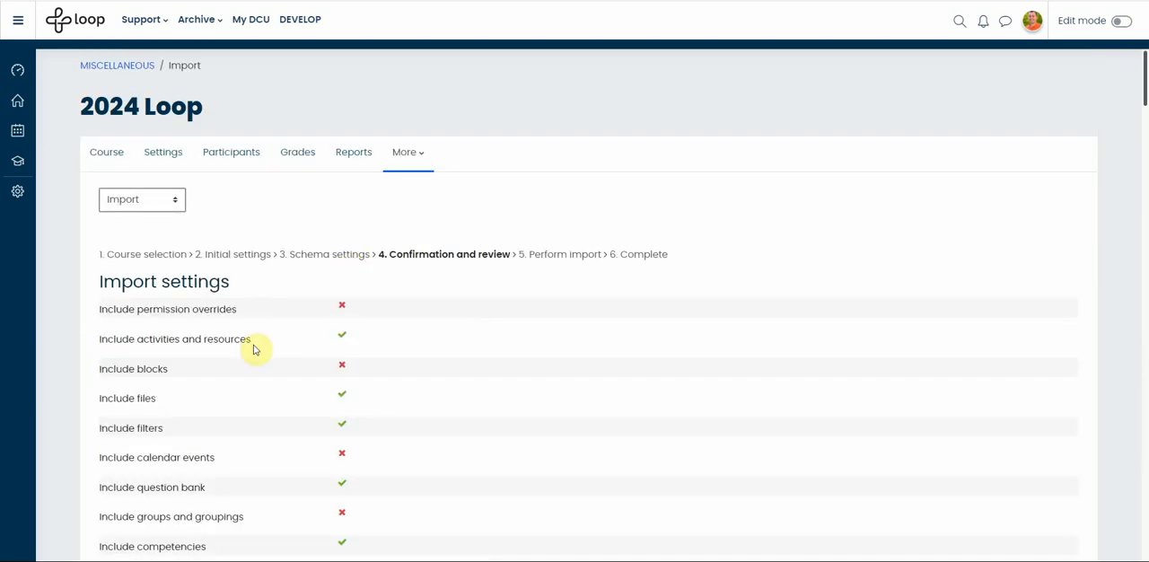
mouse_move(244, 357)
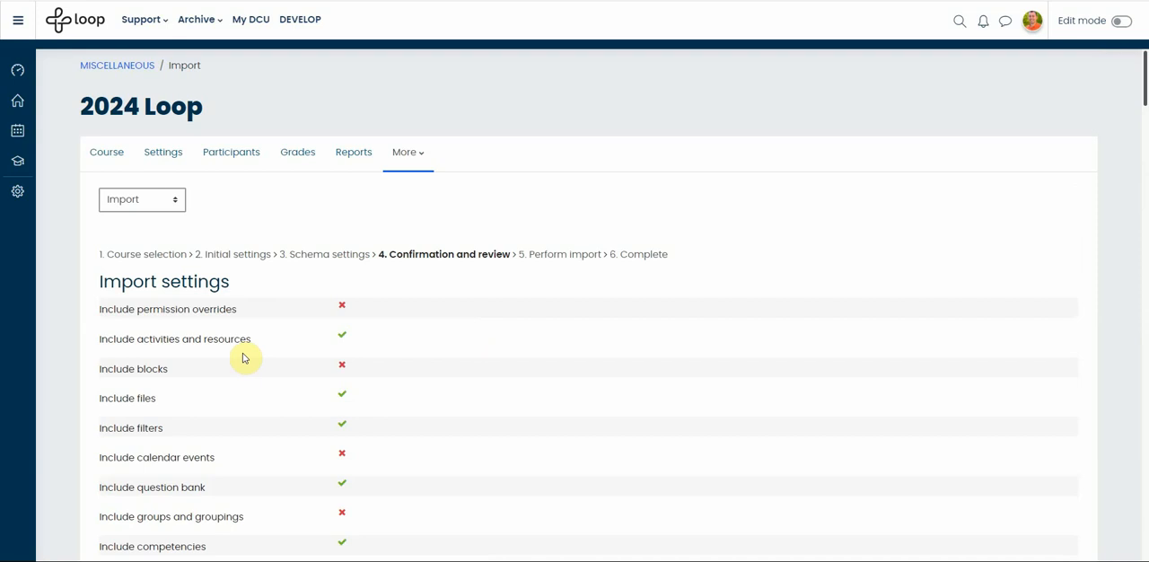
scroll("down", 3)
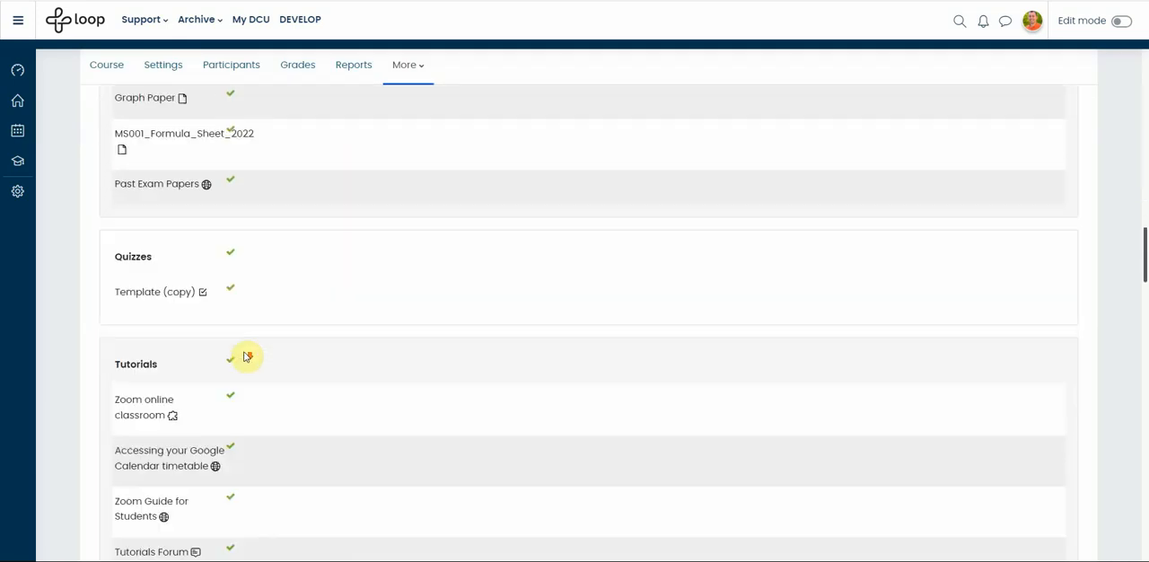
scroll("down", 3)
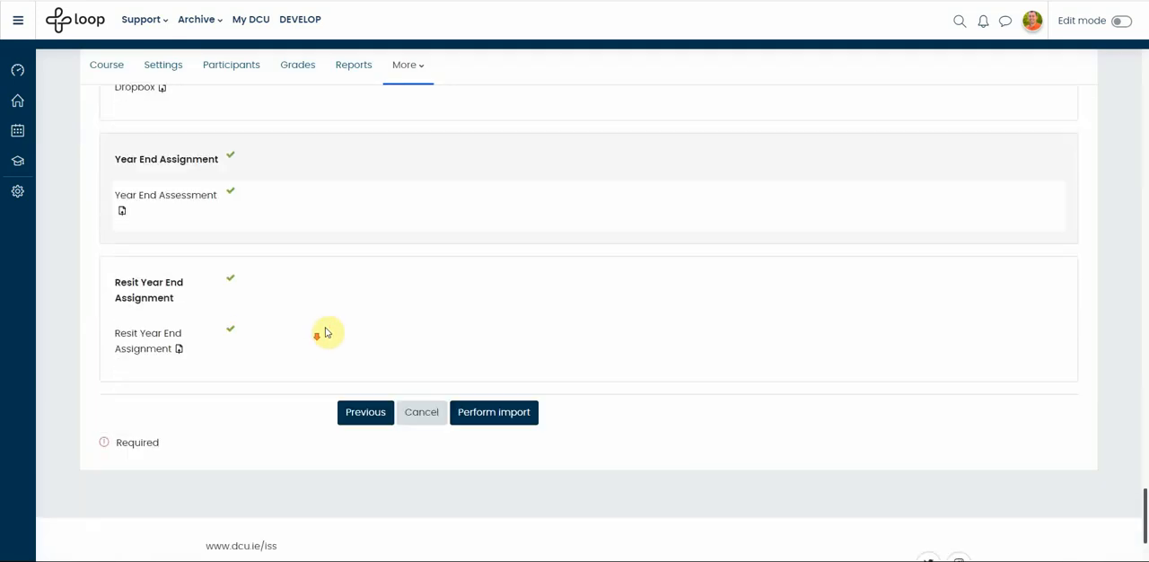
scroll("down", 3)
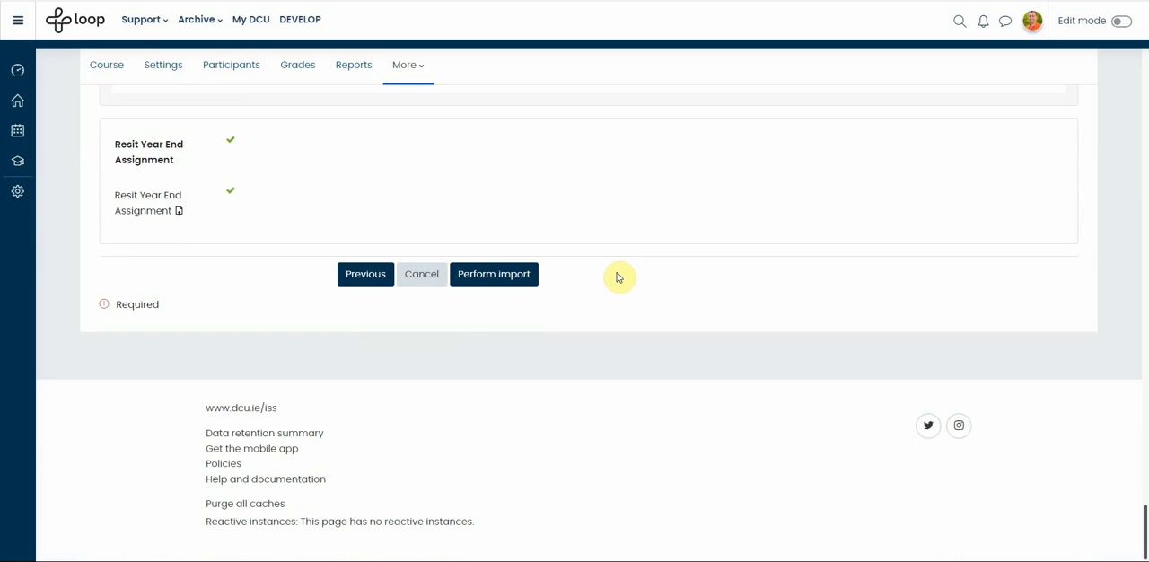
mouse_move(470, 313)
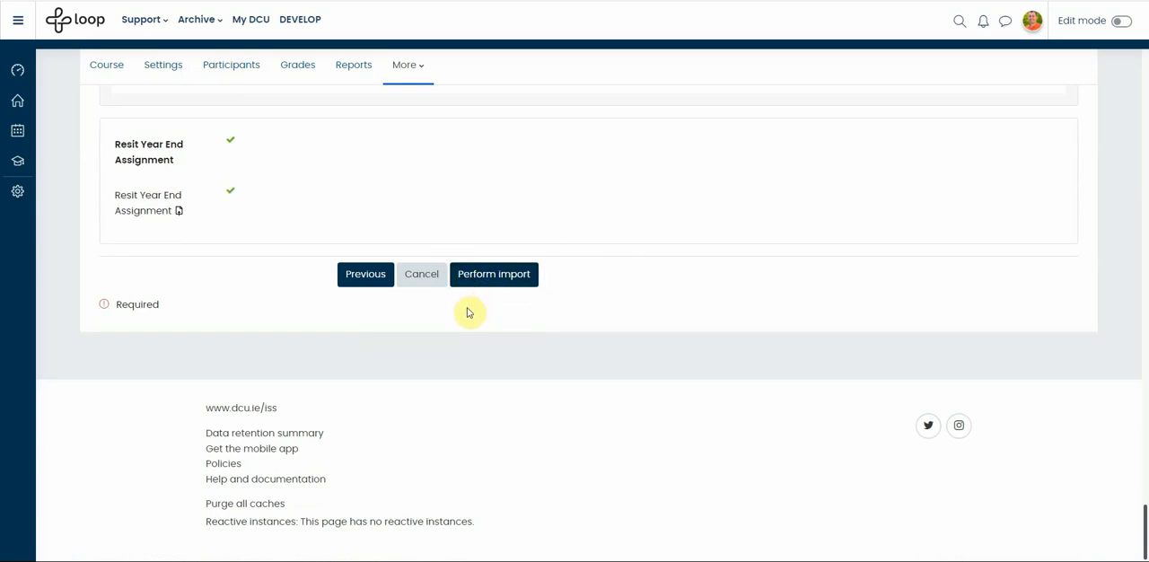
mouse_move(420, 273)
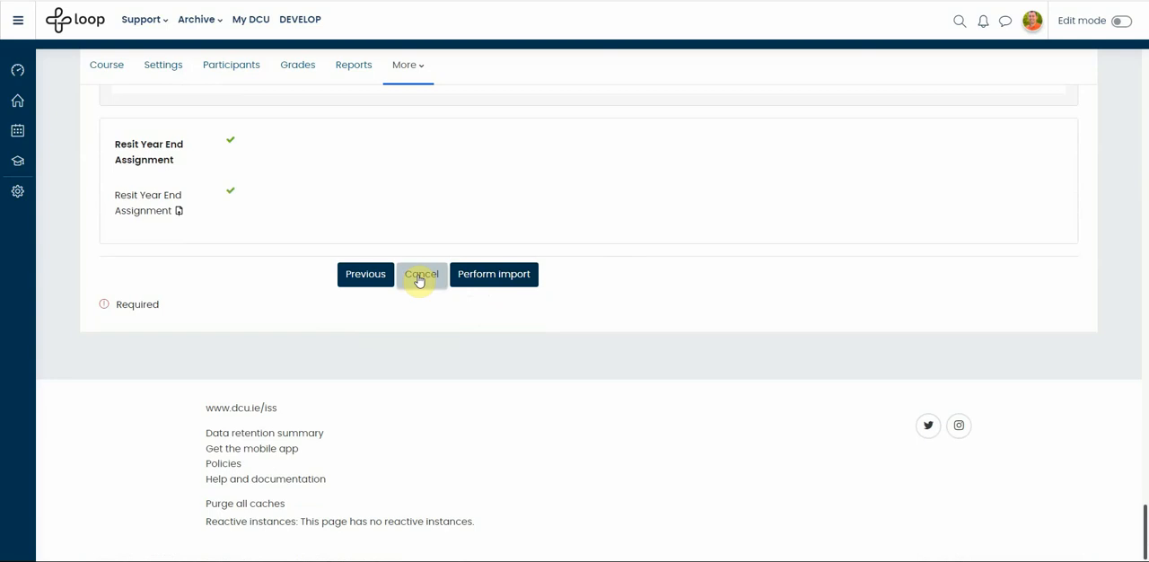